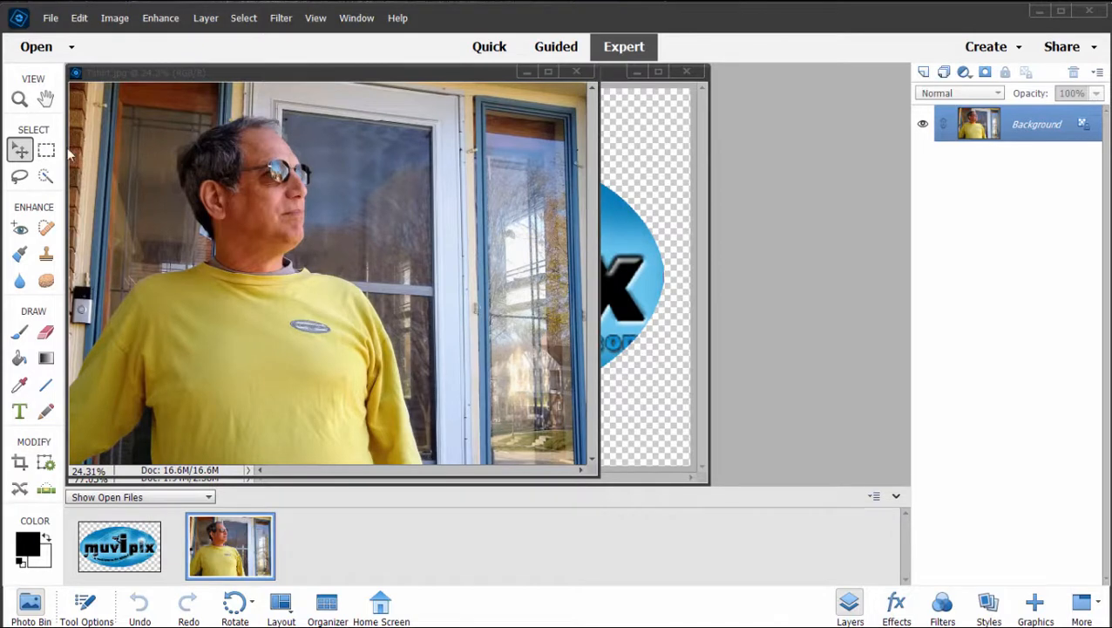
pyautogui.moveTo(732, 235)
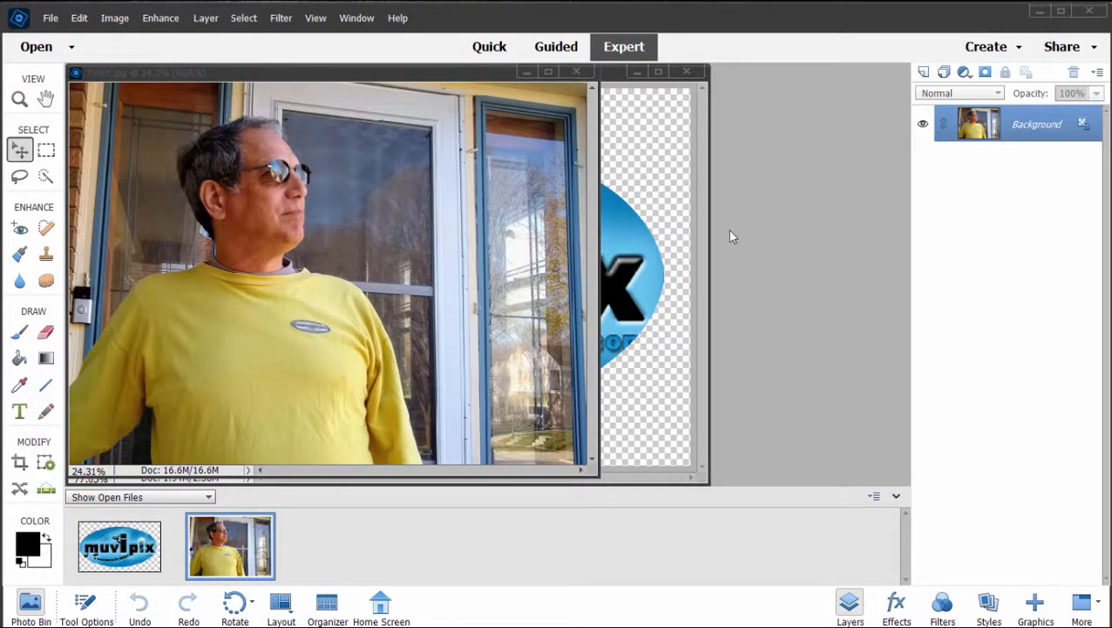
pyautogui.moveTo(658, 164)
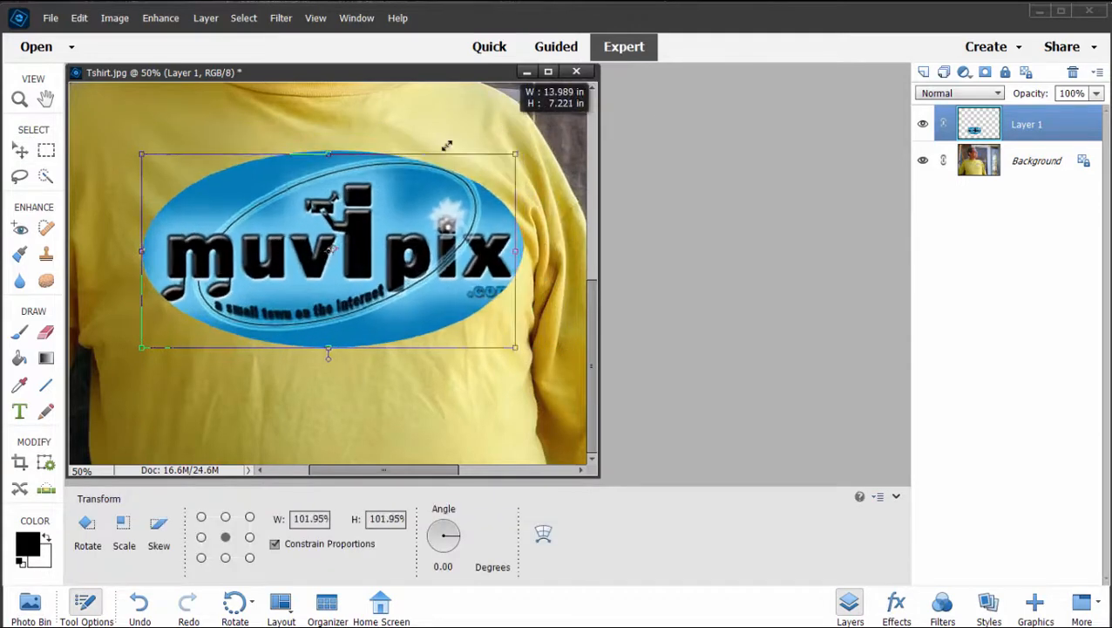
# Scale the pasted logo layer down to about 87% over the shirt's chest and commit it.
pyautogui.moveTo(516, 347); pyautogui.dragTo(474, 321)
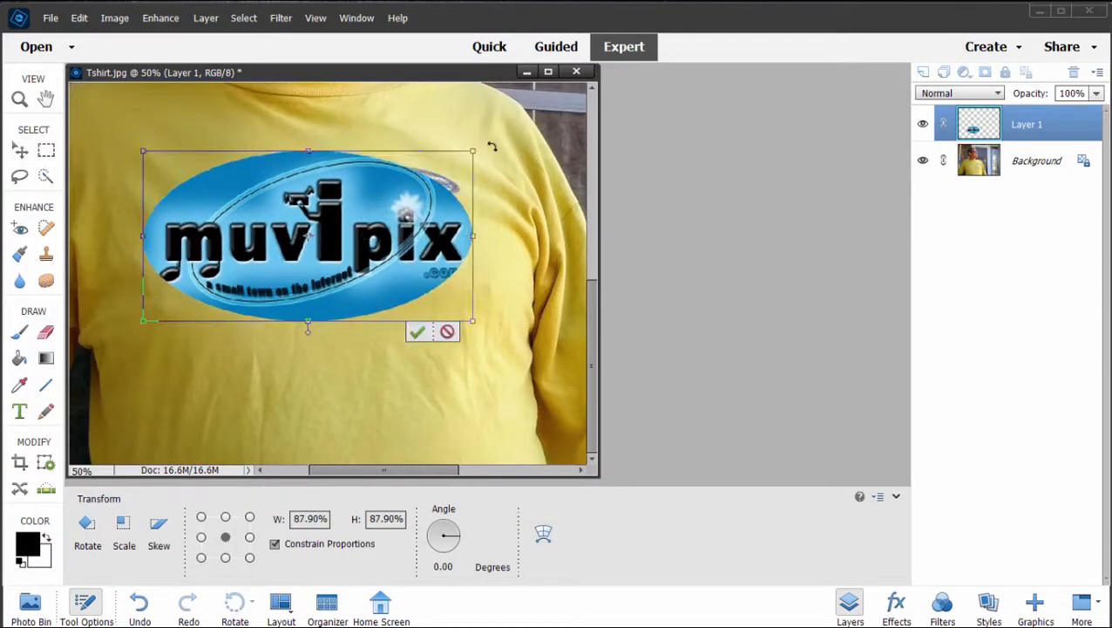
pyautogui.click(416, 331)
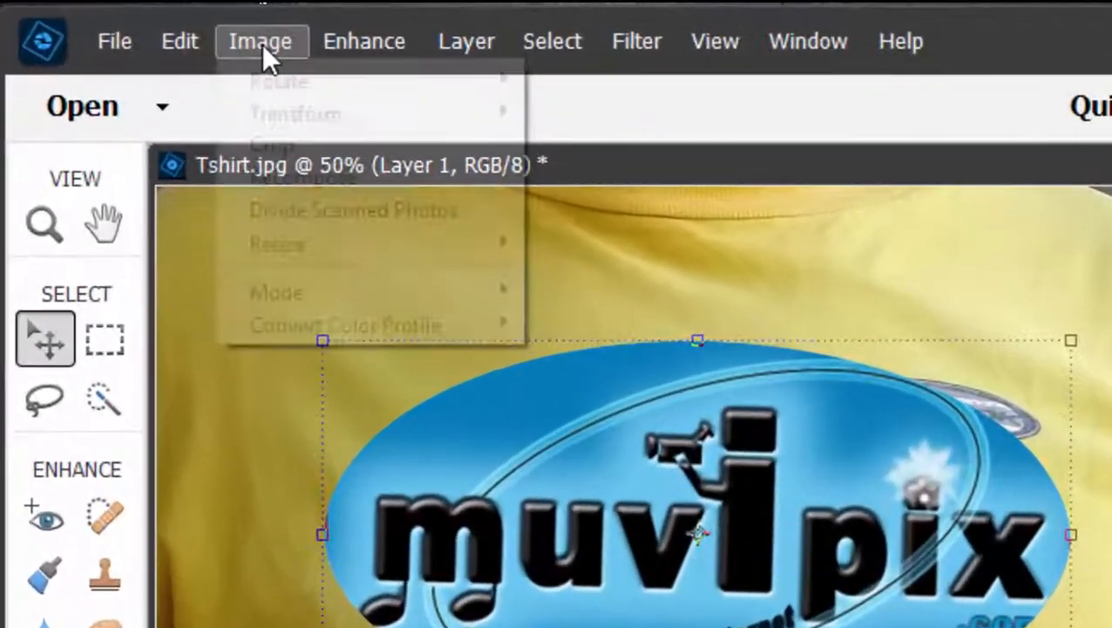
pyautogui.moveTo(296, 112)
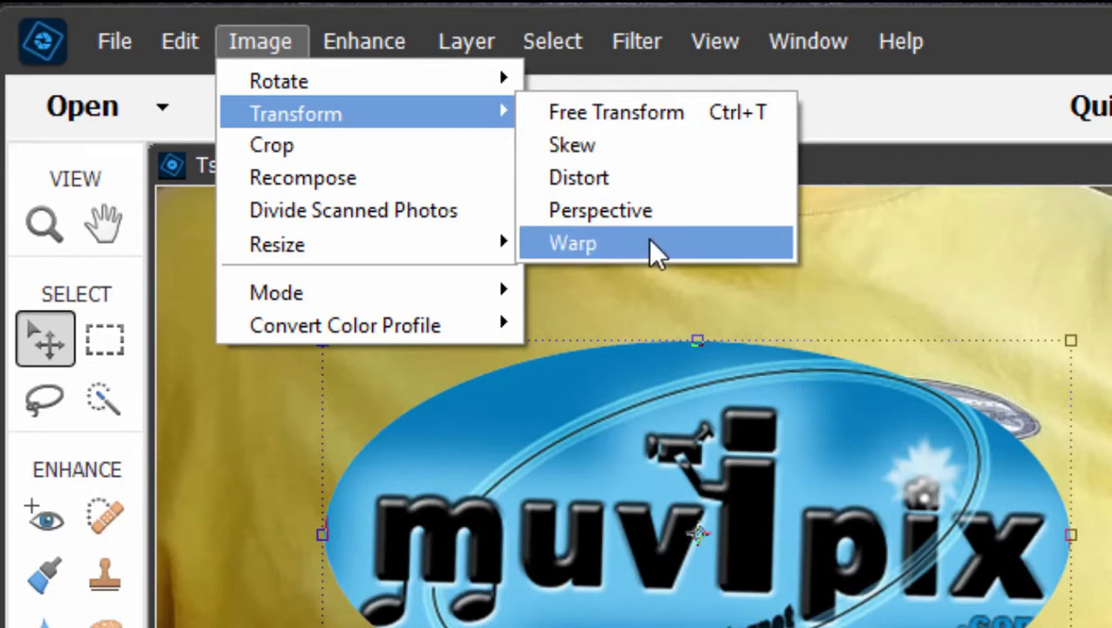
# Put the logo layer into Warp transform mode so a bendable grid appears.
pyautogui.click(572, 243)
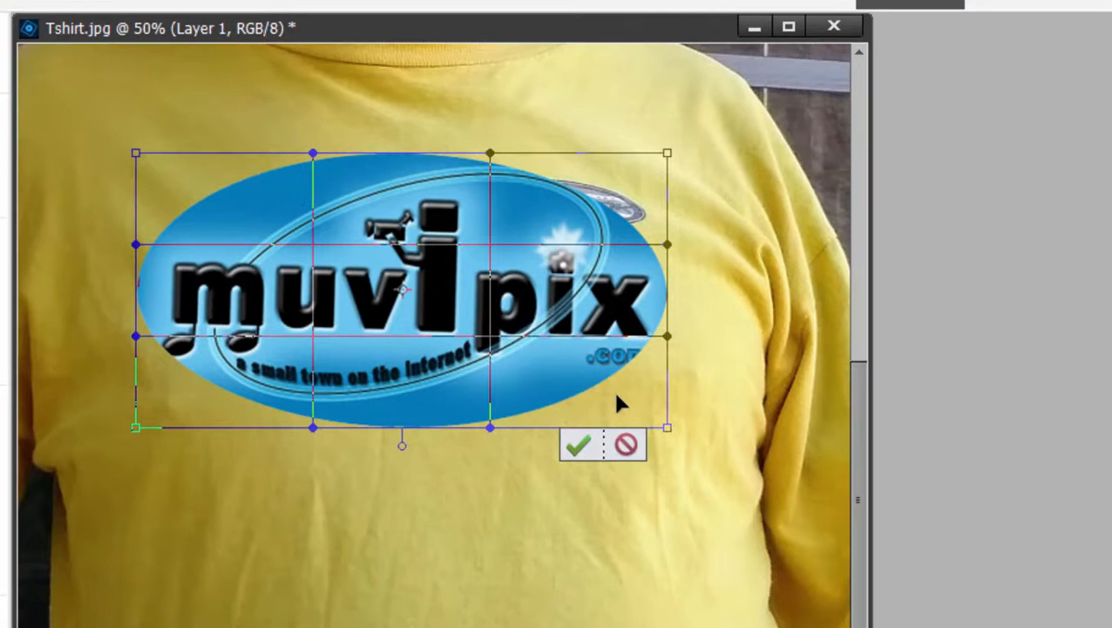
pyautogui.moveTo(673, 482)
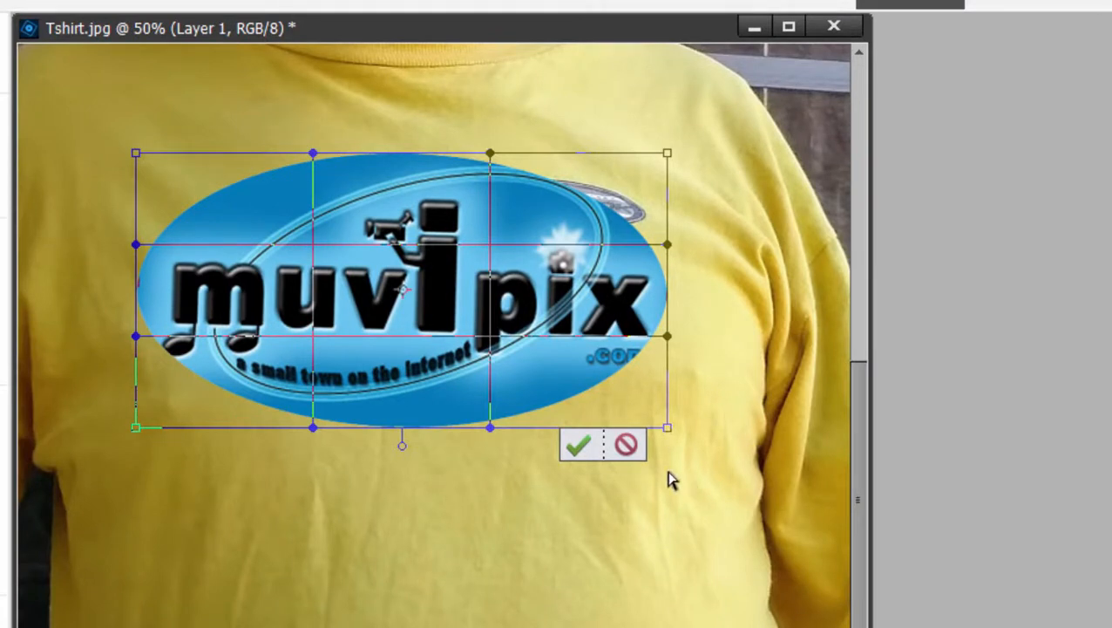
pyautogui.moveTo(641, 419)
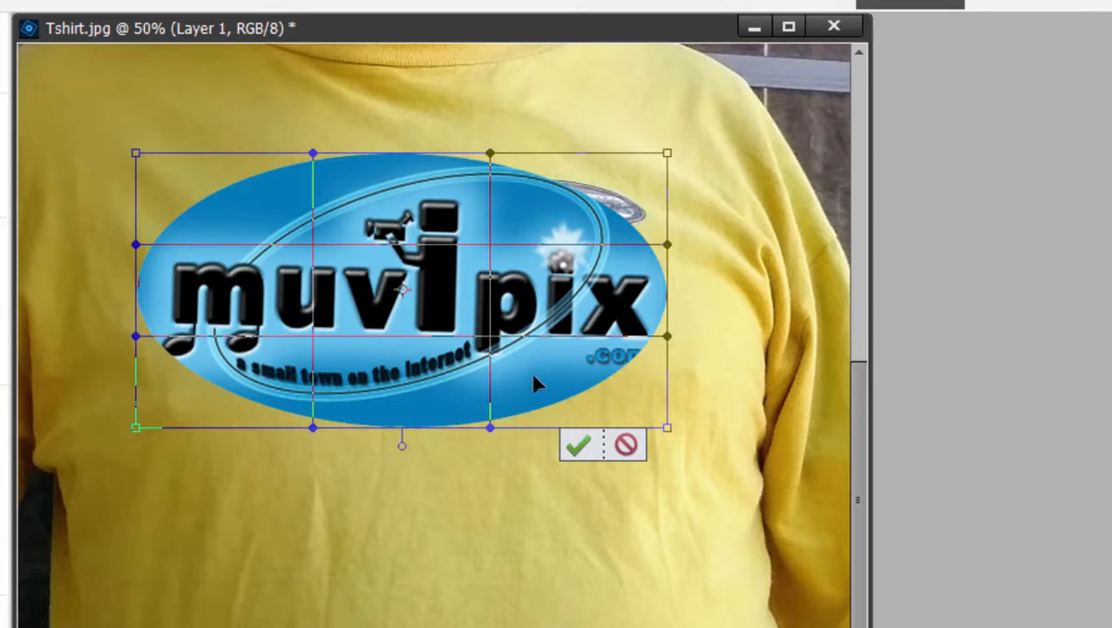
pyautogui.moveTo(634, 359)
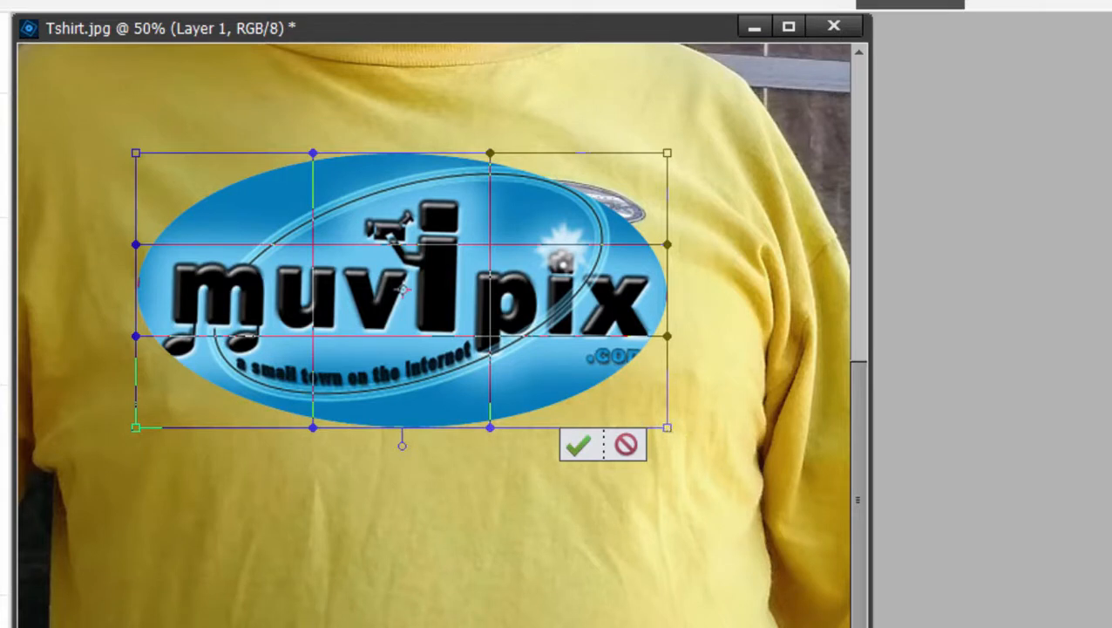
pyautogui.moveTo(169, 133)
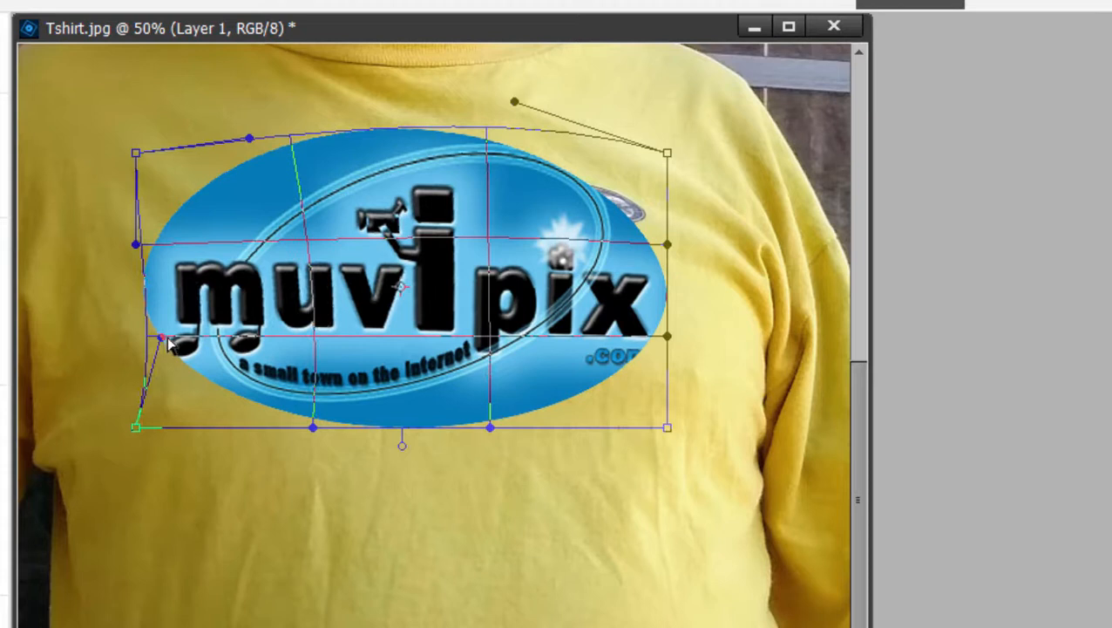
# Bend the logo's top, bottom and lower-left edges to the shirt's curve and commit the warp.
pyautogui.moveTo(160, 338); pyautogui.dragTo(97, 289)
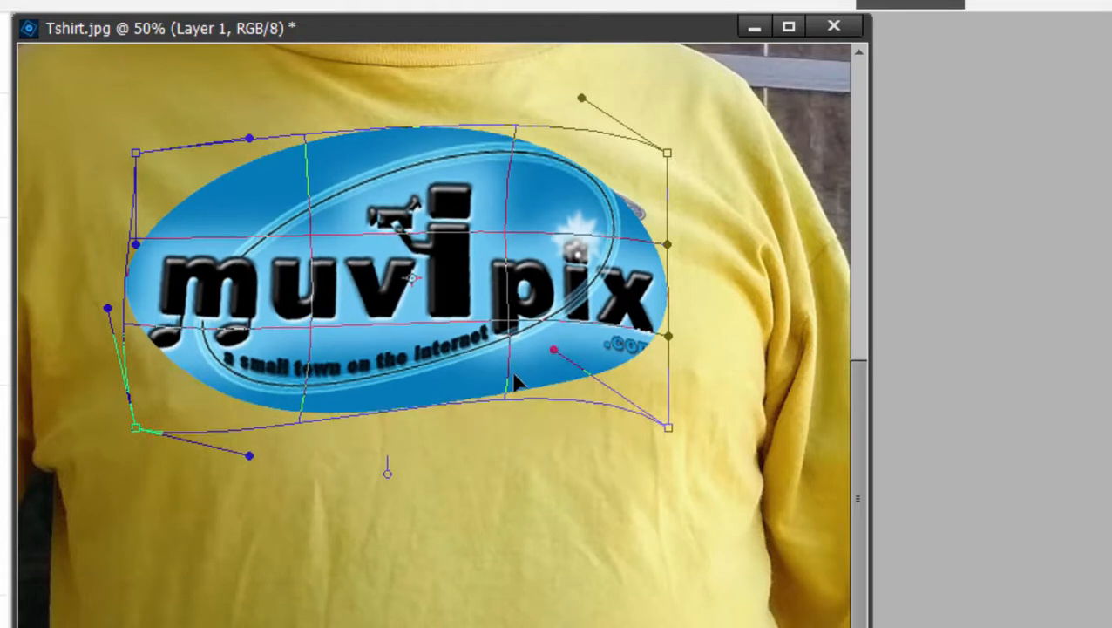
pyautogui.moveTo(553, 353); pyautogui.dragTo(565, 375)
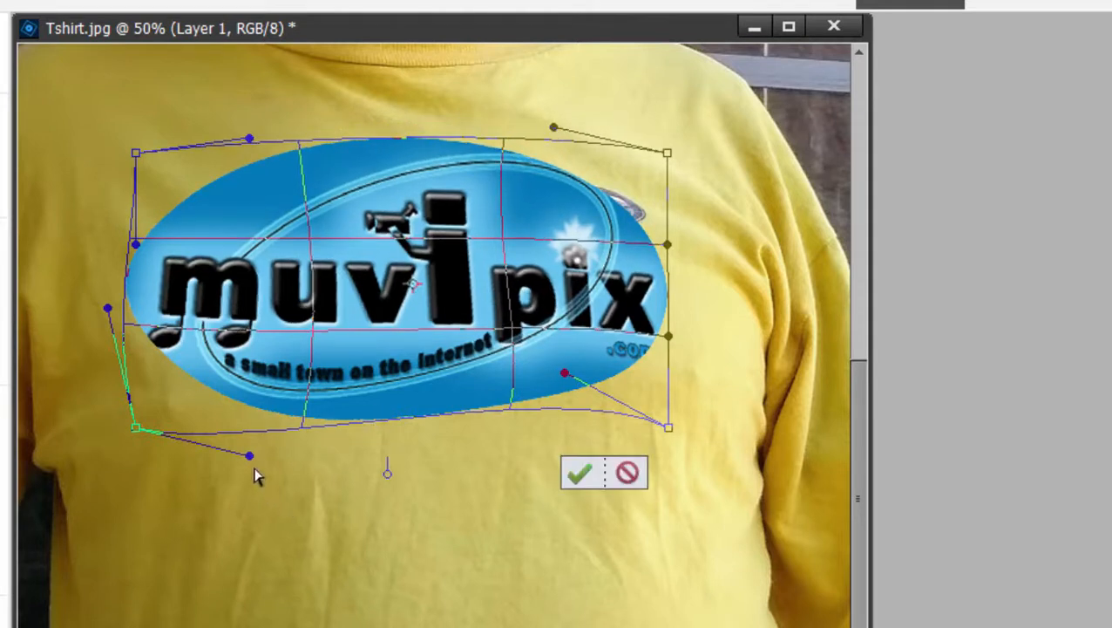
pyautogui.moveTo(248, 457); pyautogui.dragTo(251, 427)
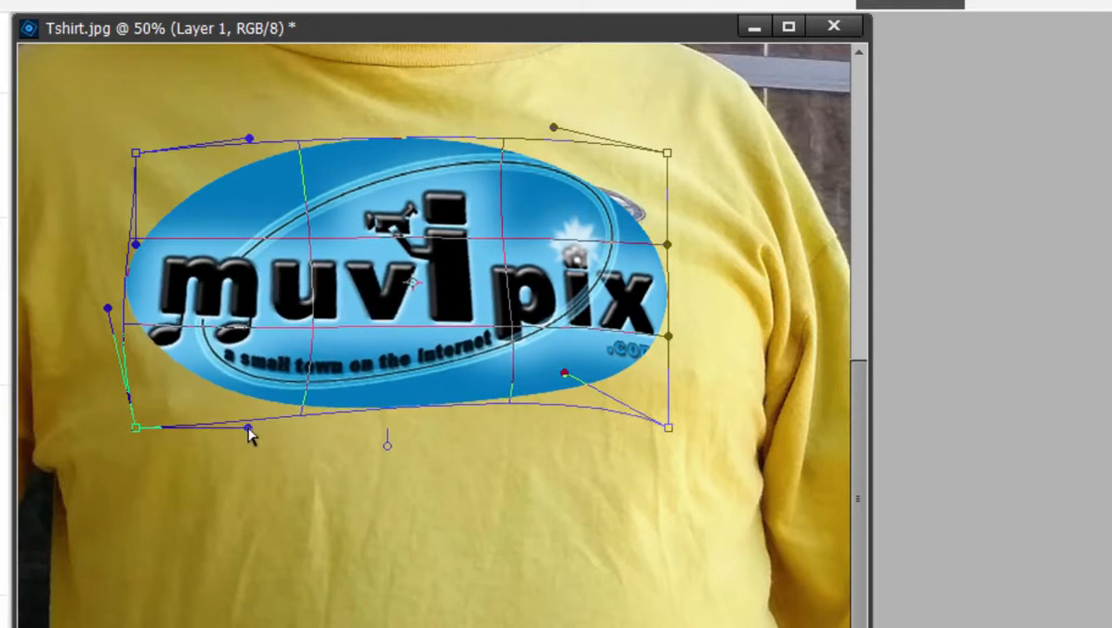
pyautogui.moveTo(248, 427); pyautogui.dragTo(247, 427)
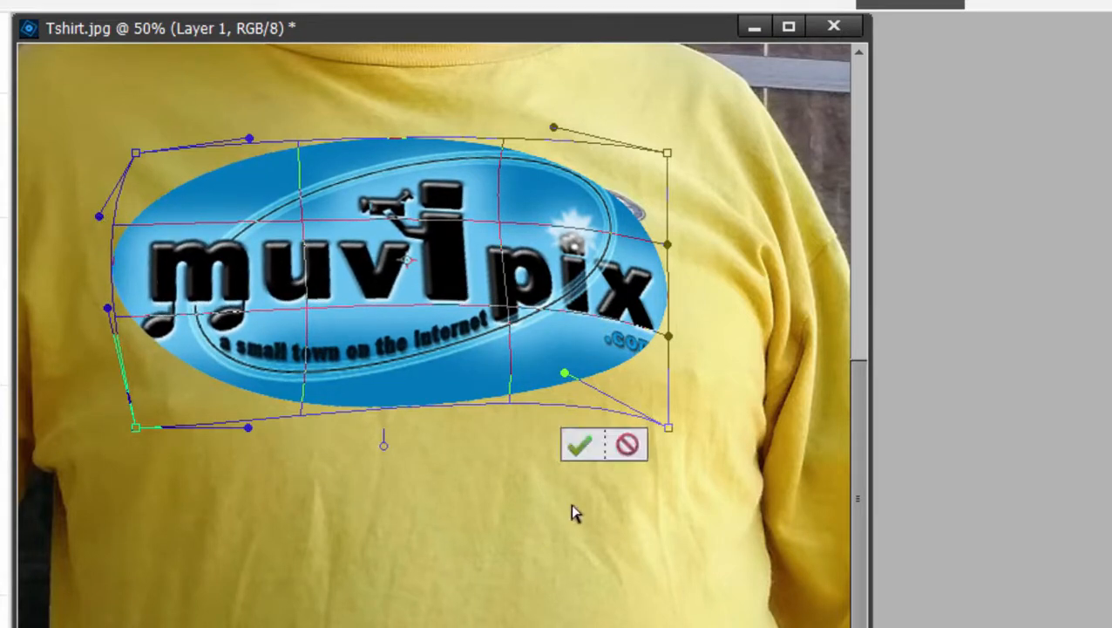
pyautogui.moveTo(579, 446)
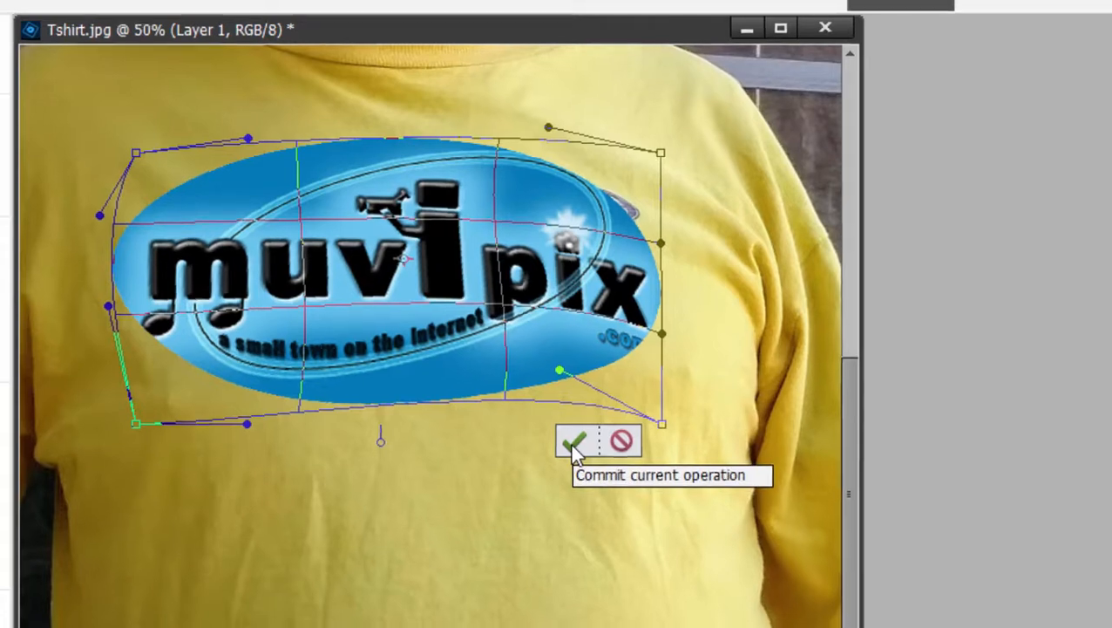
pyautogui.click(572, 440)
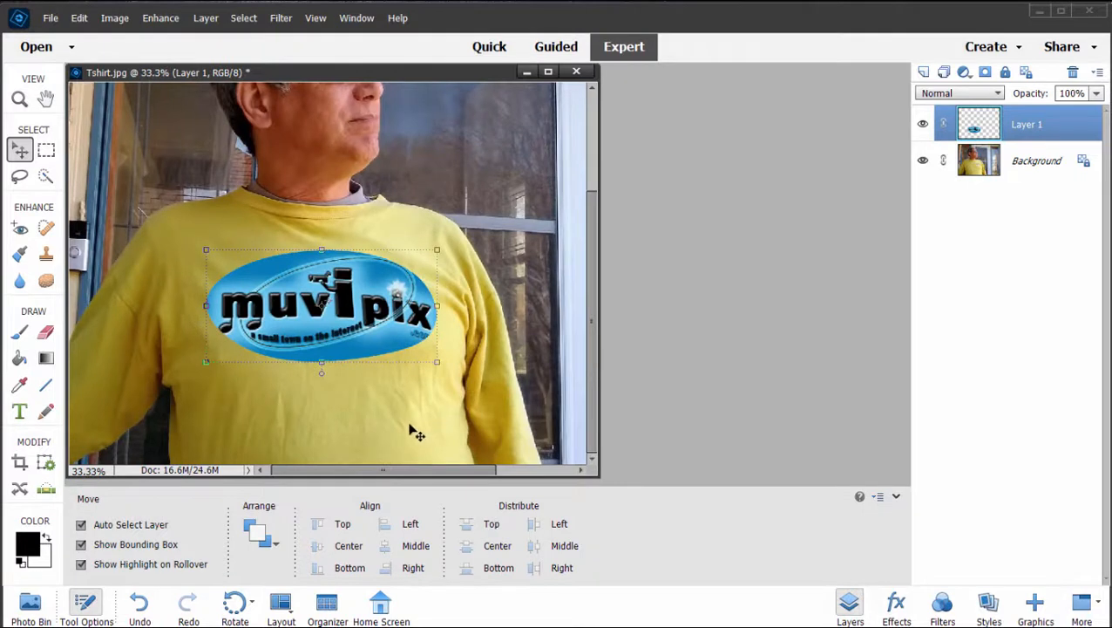
pyautogui.moveTo(382, 338)
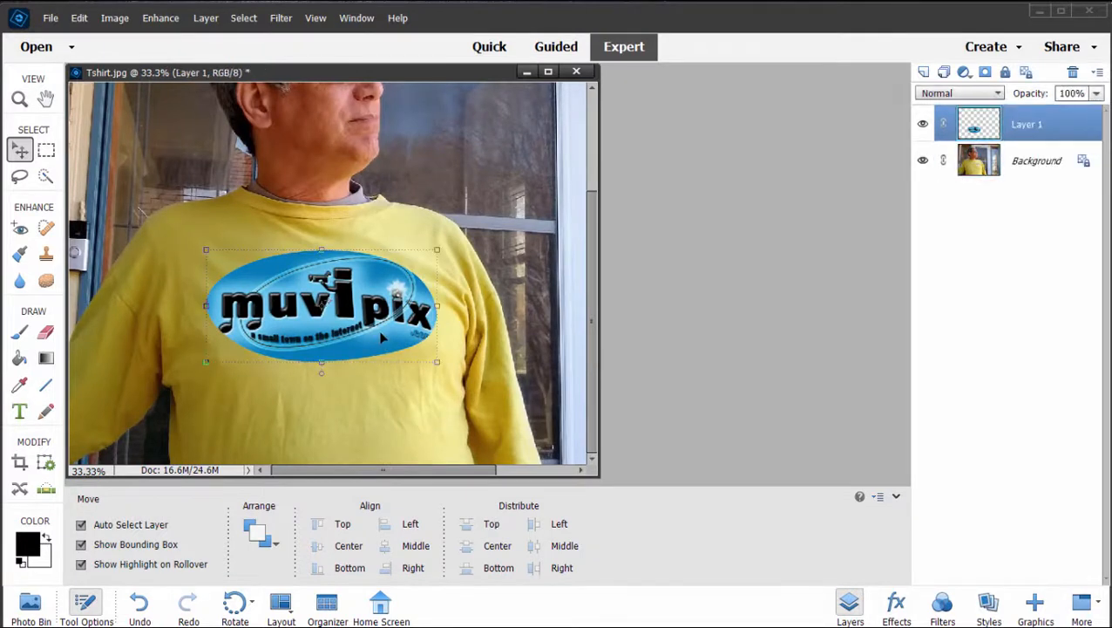
pyautogui.moveTo(293, 279)
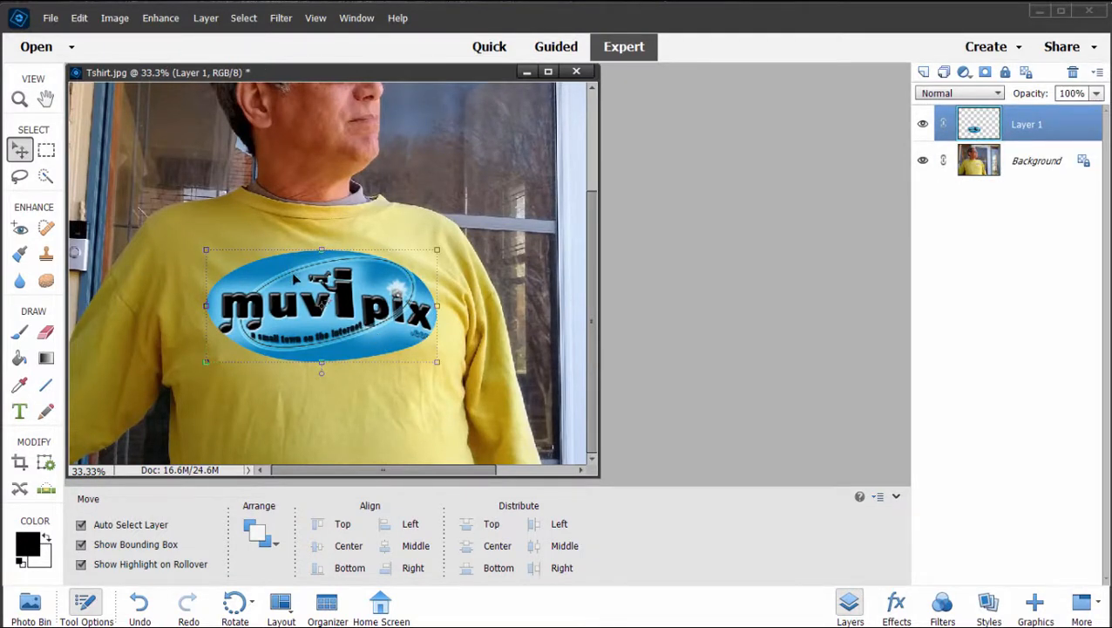
pyautogui.moveTo(343, 390)
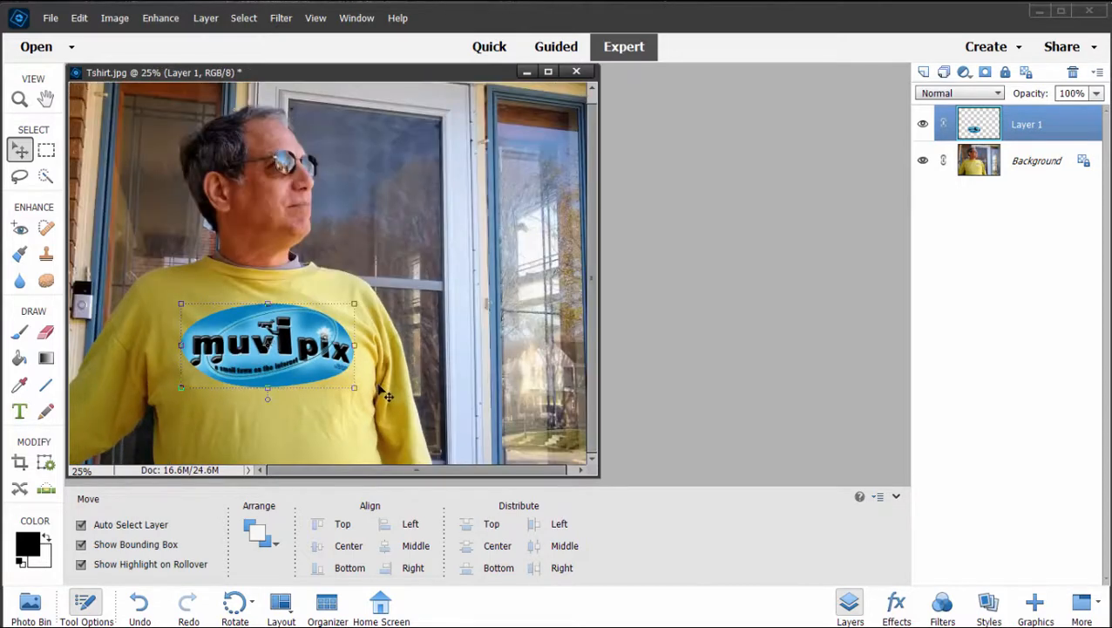
pyautogui.moveTo(328, 427)
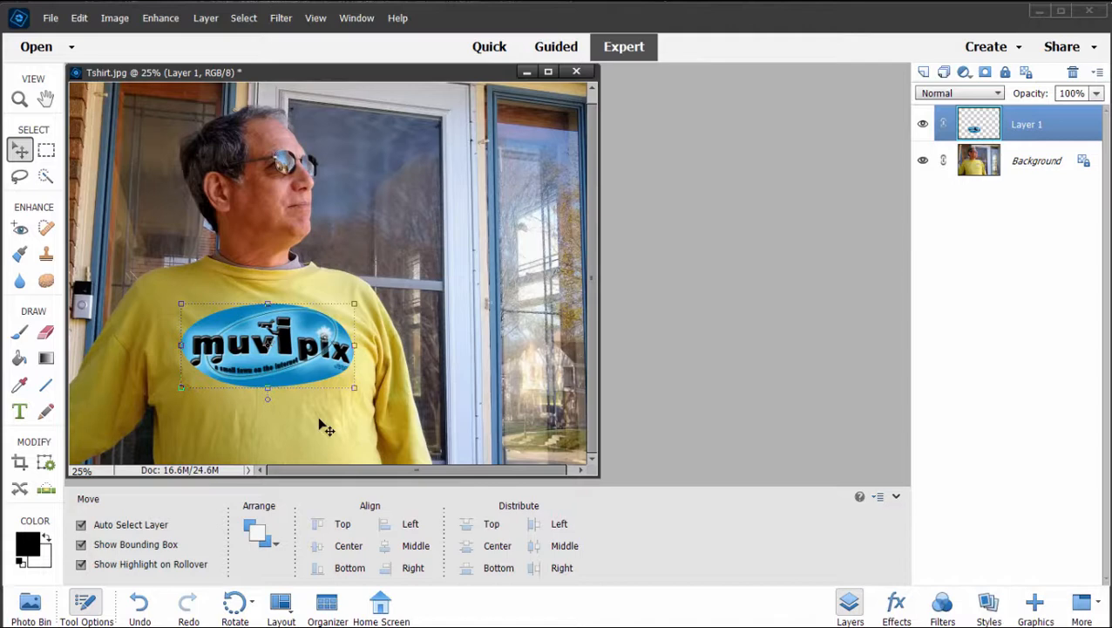
pyautogui.moveTo(160, 17)
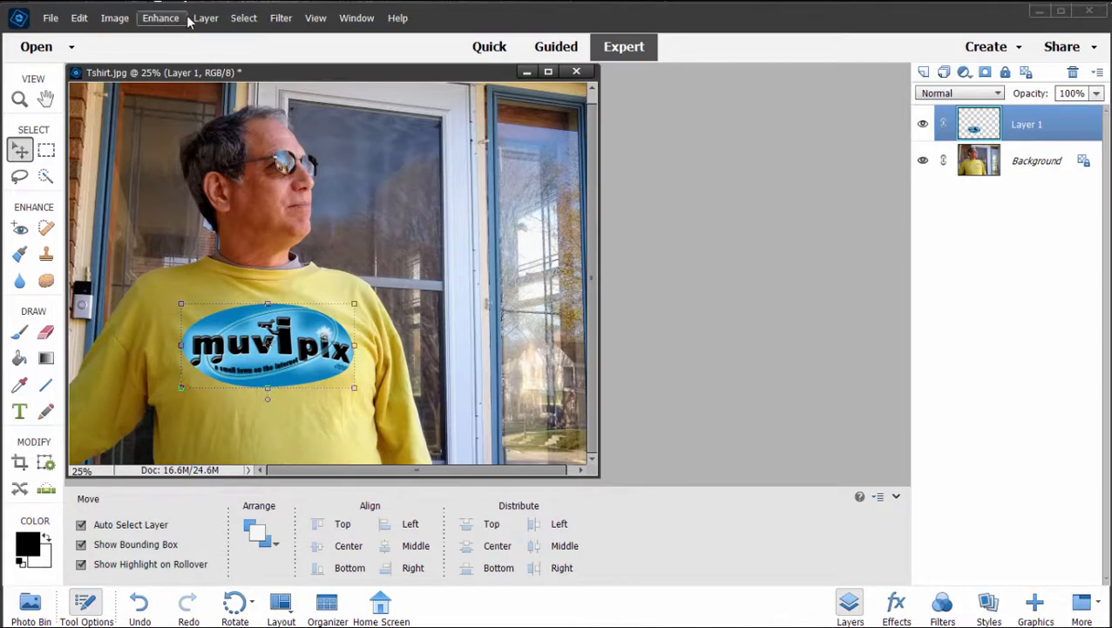
# Bring up the Image > Transform options list after viewing the whole photo.
pyautogui.click(115, 18)
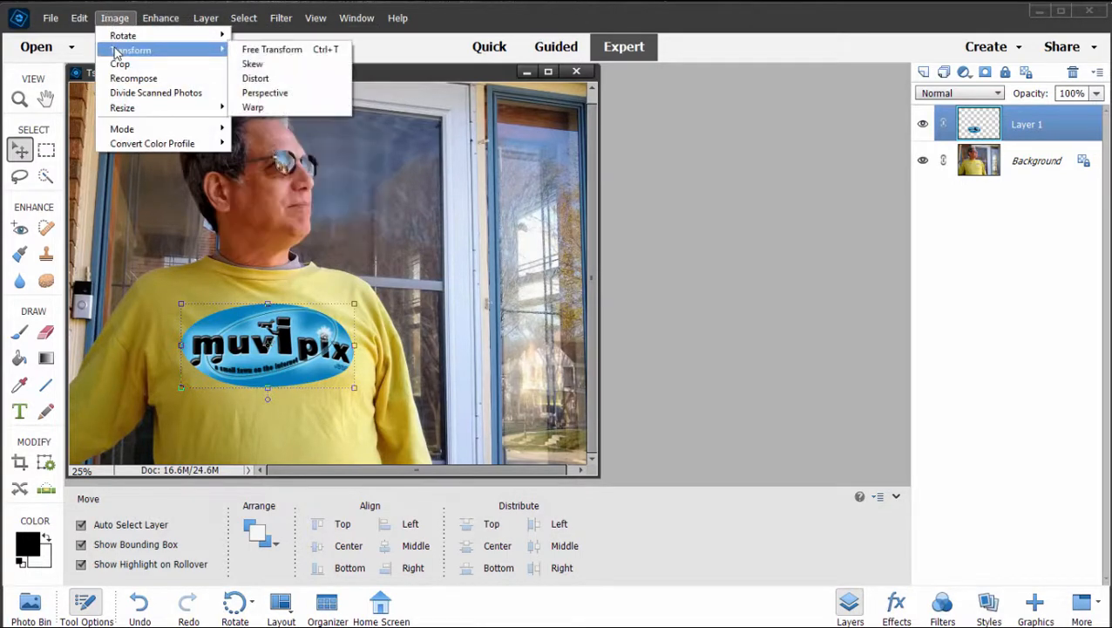